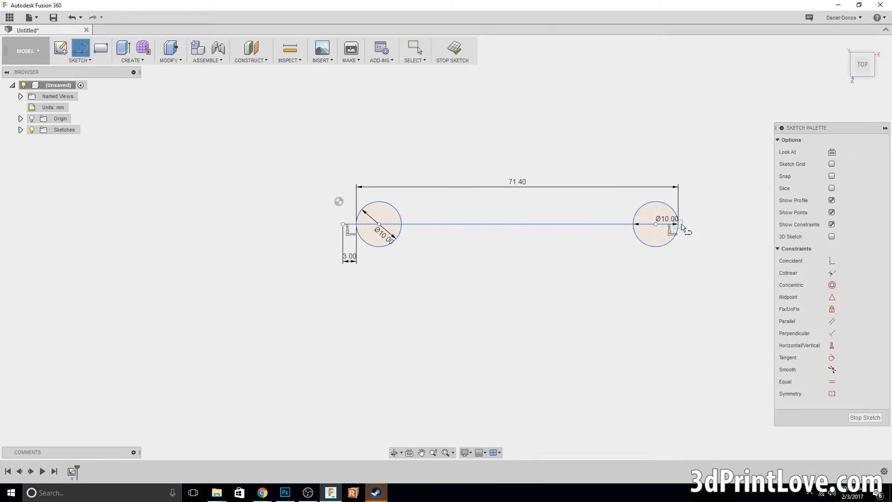
# - Exit the sketch so the extruded rounded-end body shows under Bodies
pyautogui.click(451, 50)
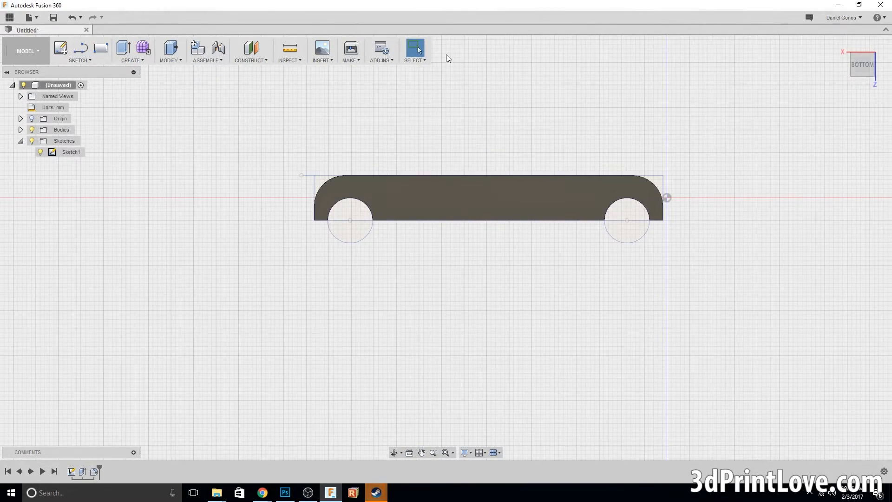